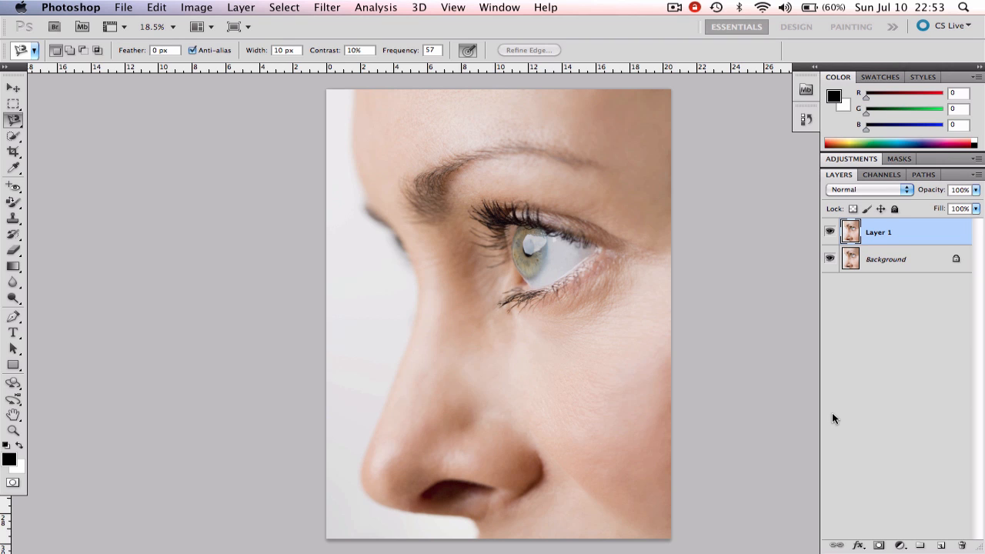
# Apply a 39-pixel Gaussian Blur to the duplicated portrait layer, Layer 1
pyautogui.click(327, 6)
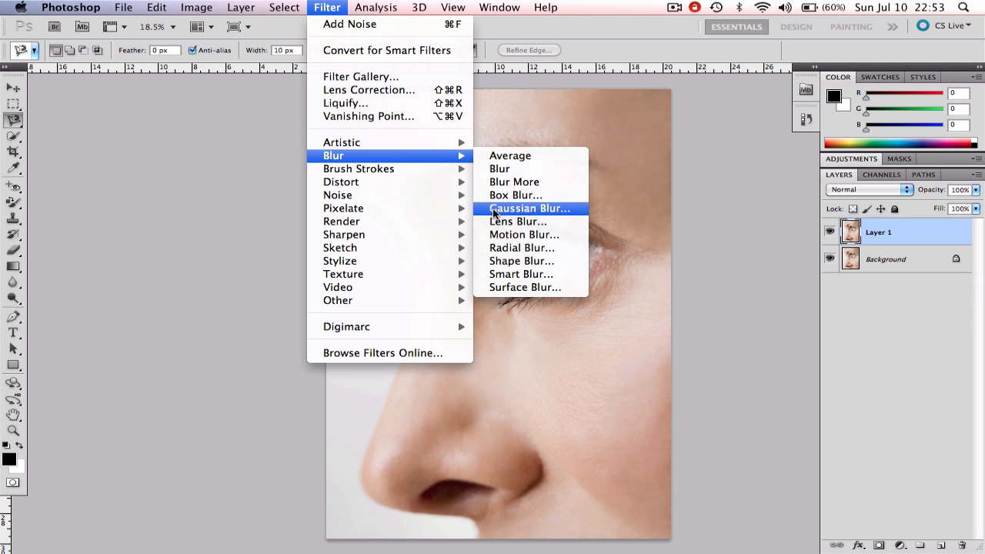
pyautogui.click(529, 209)
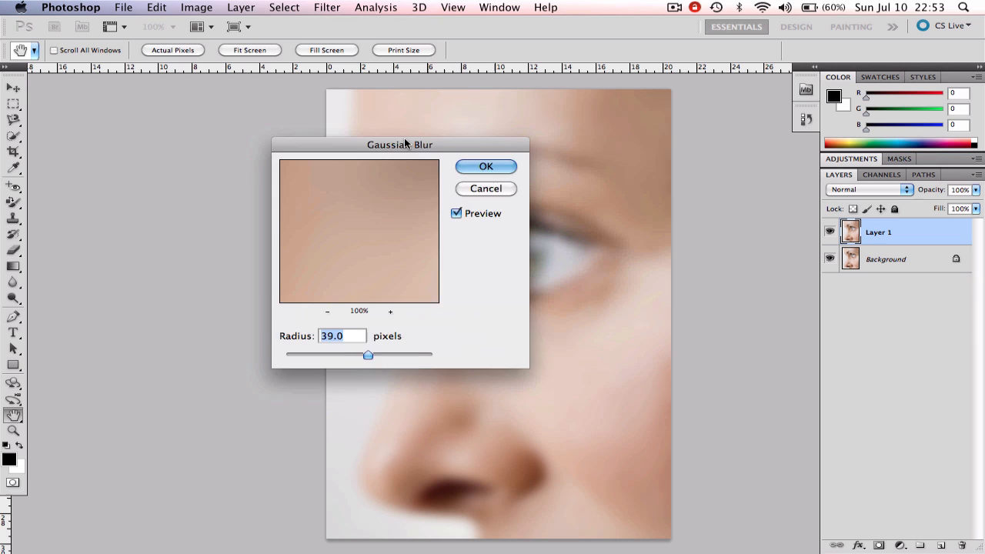
pyautogui.moveTo(400, 143); pyautogui.dragTo(206, 136)
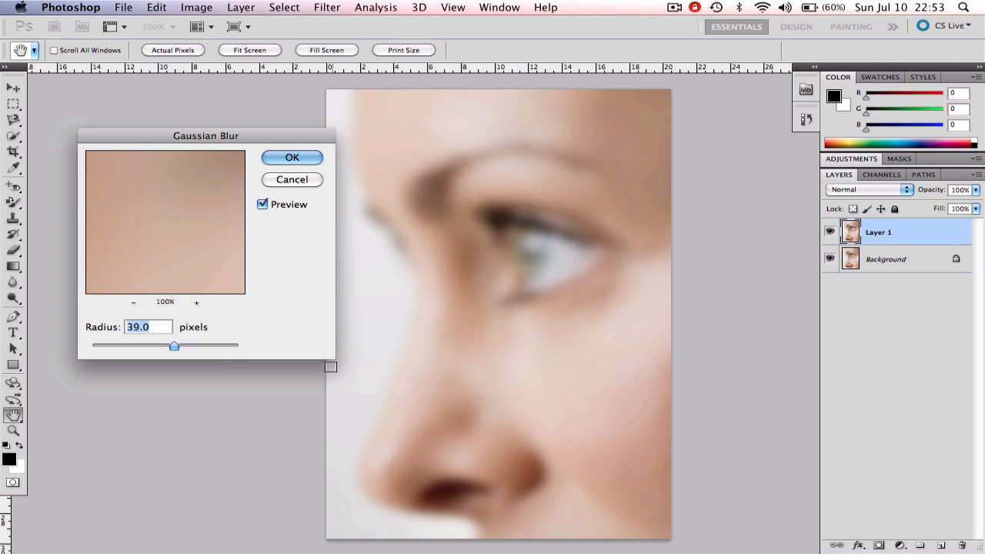
pyautogui.moveTo(310, 313)
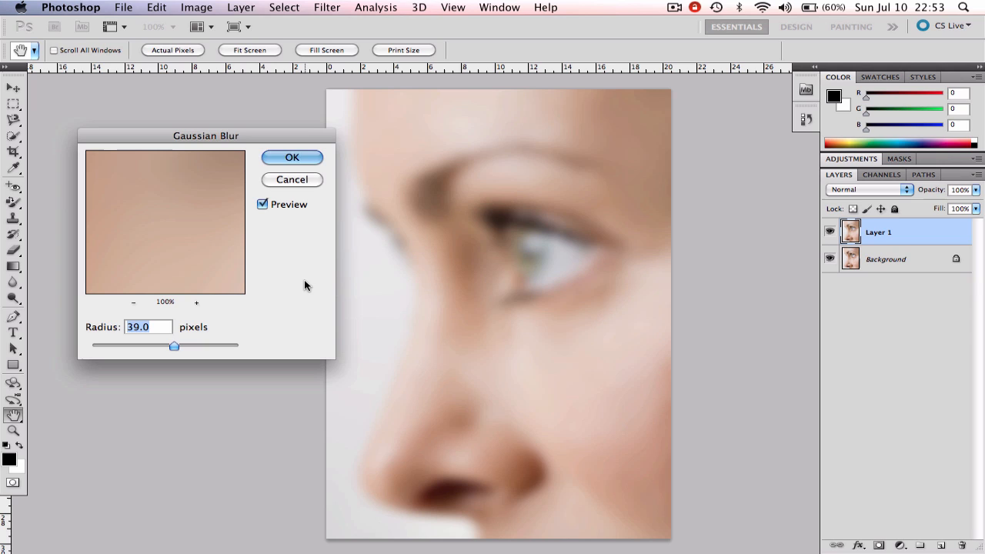
pyautogui.click(291, 157)
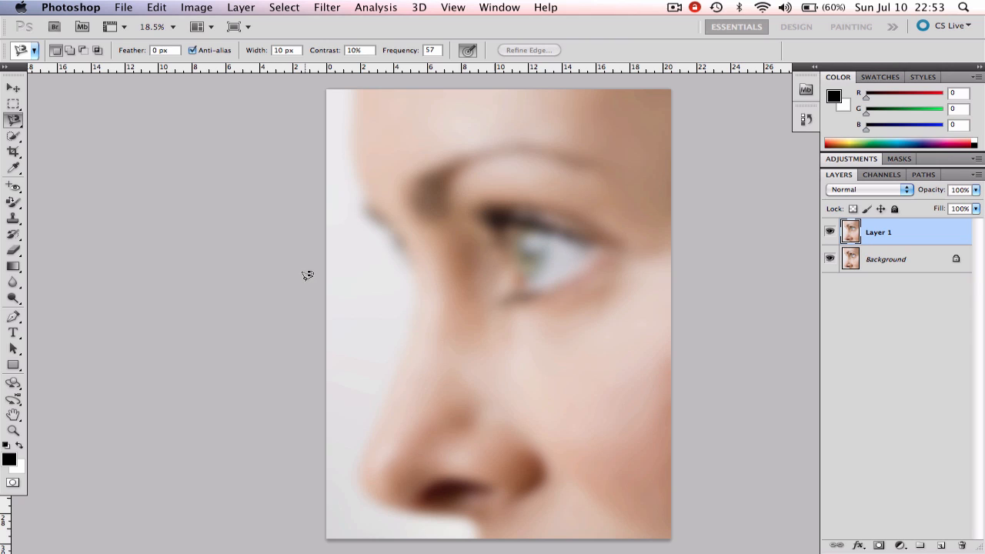
pyautogui.moveTo(673, 371)
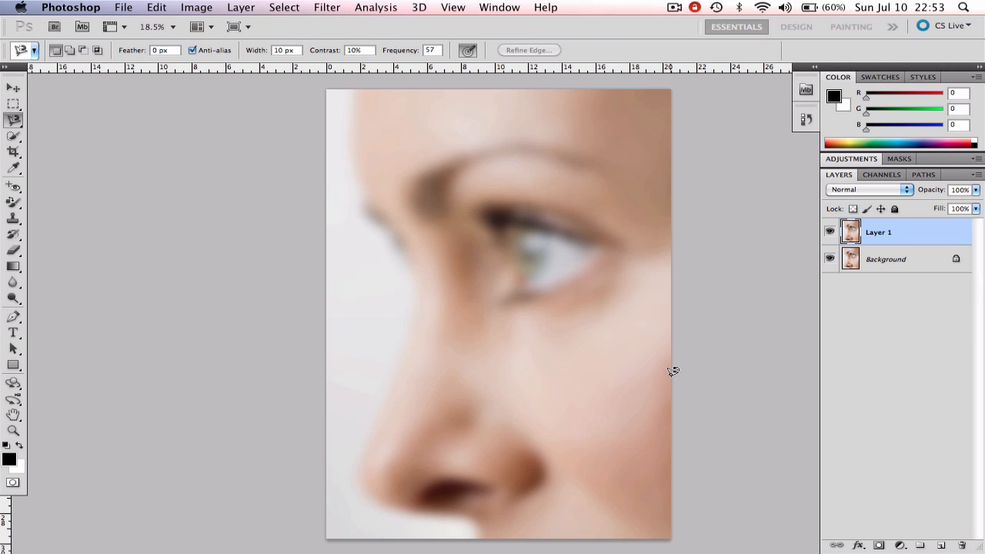
pyautogui.moveTo(795, 422)
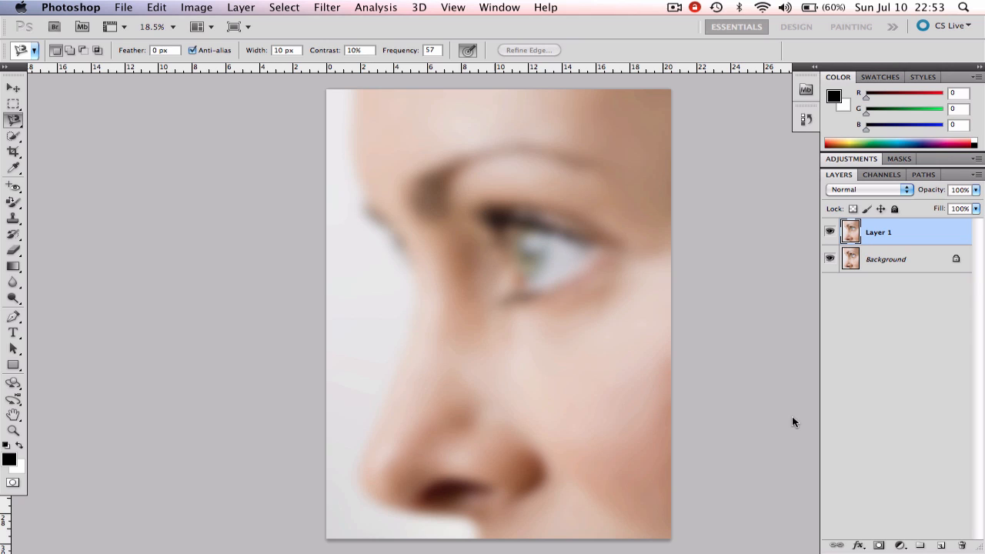
pyautogui.moveTo(879, 531)
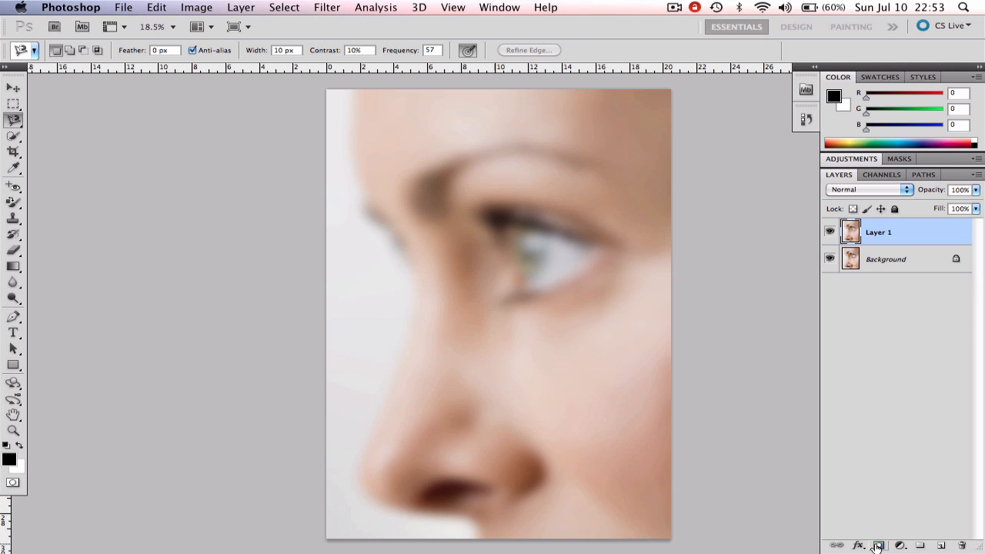
# Add a white layer mask to blurred Layer 1 and pick a brush-group tool
pyautogui.click(878, 546)
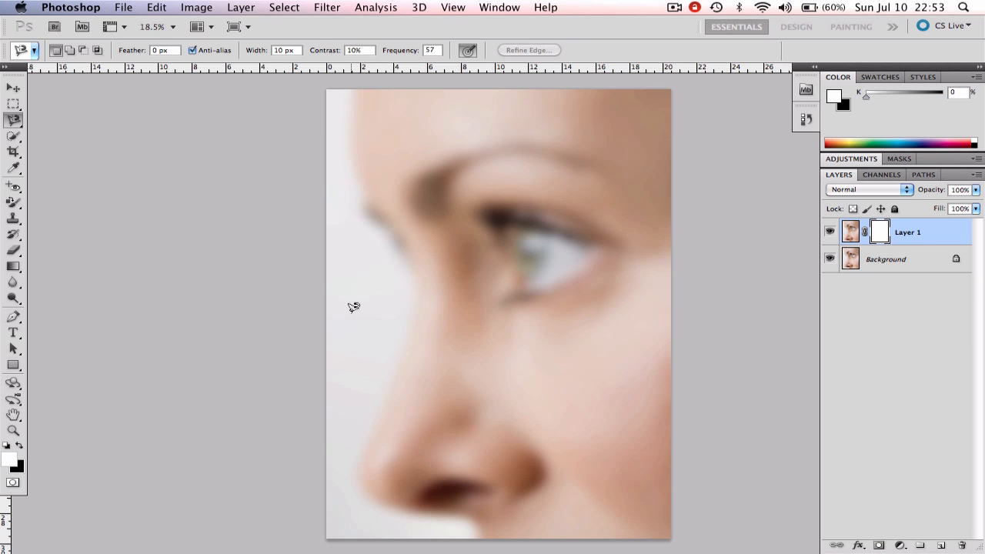
pyautogui.moveTo(224, 366)
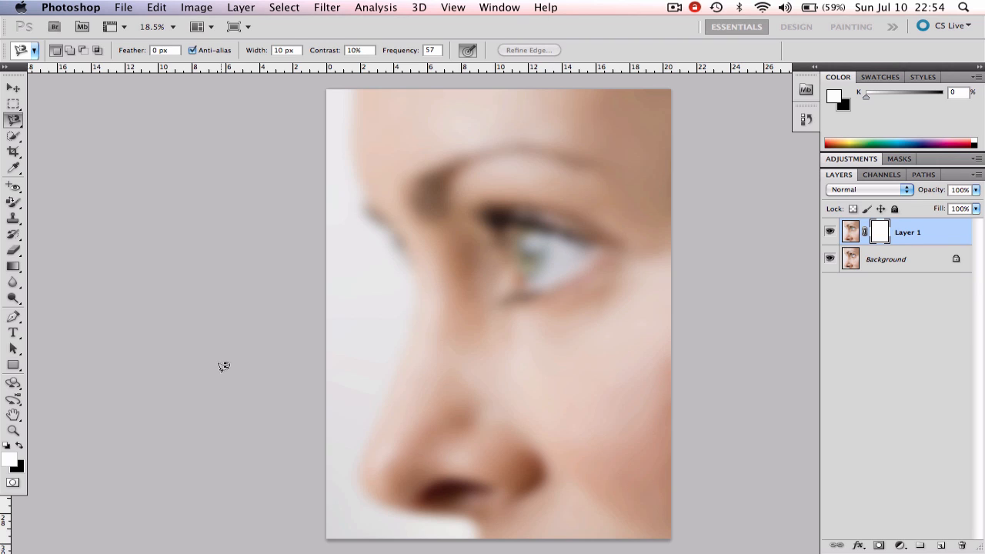
pyautogui.click(13, 202)
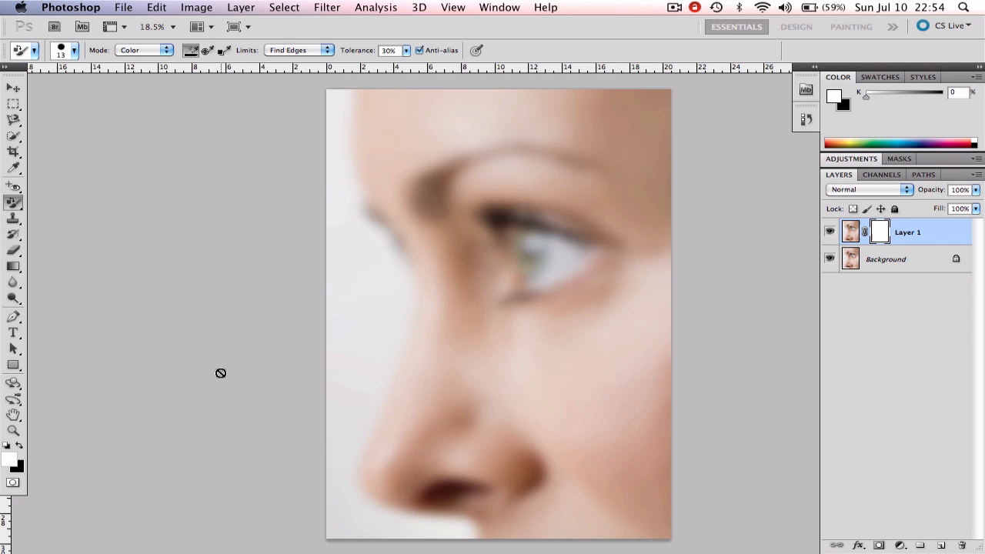
# Switch to the Brush Tool and paint over the eye and lower lashes on the mask
pyautogui.click(13, 200)
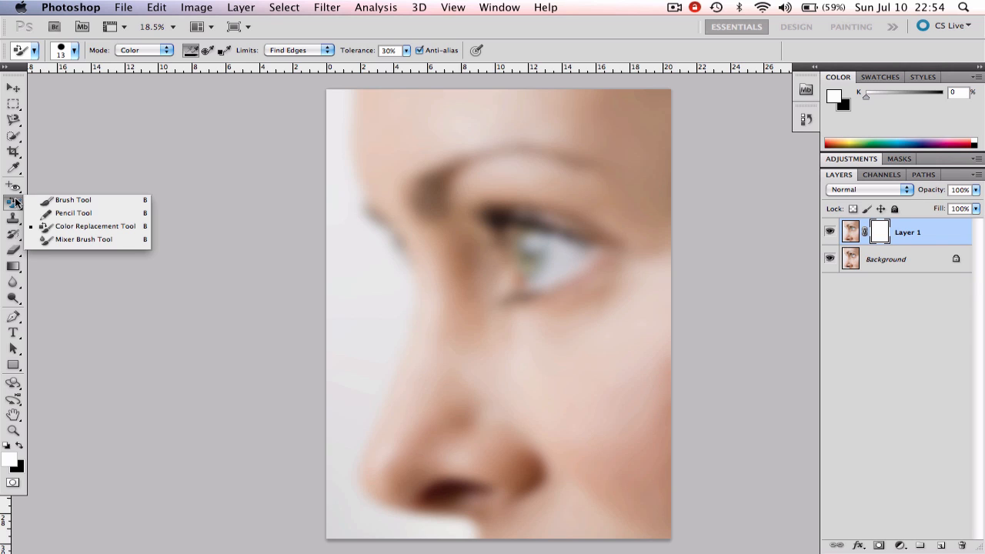
pyautogui.click(73, 199)
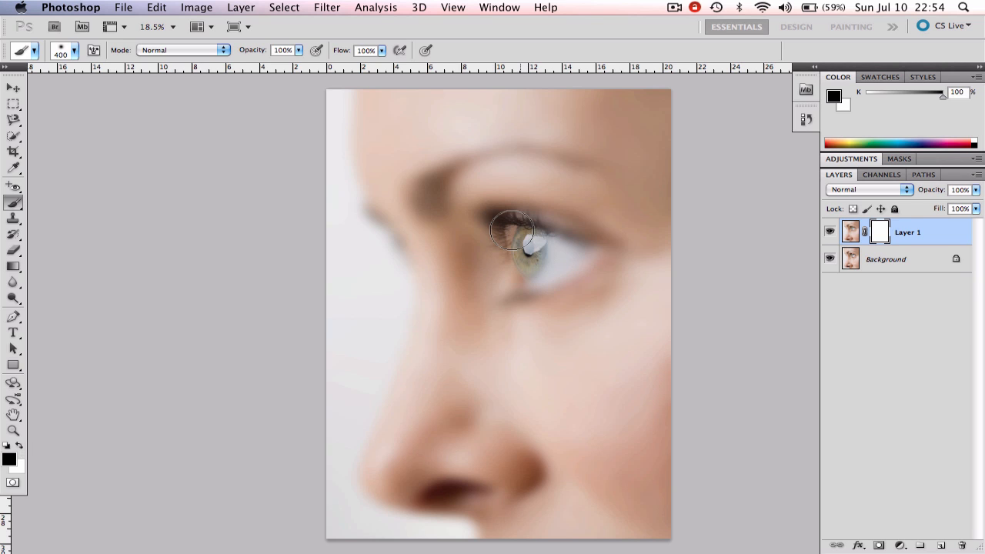
pyautogui.moveTo(511, 231); pyautogui.dragTo(546, 277)
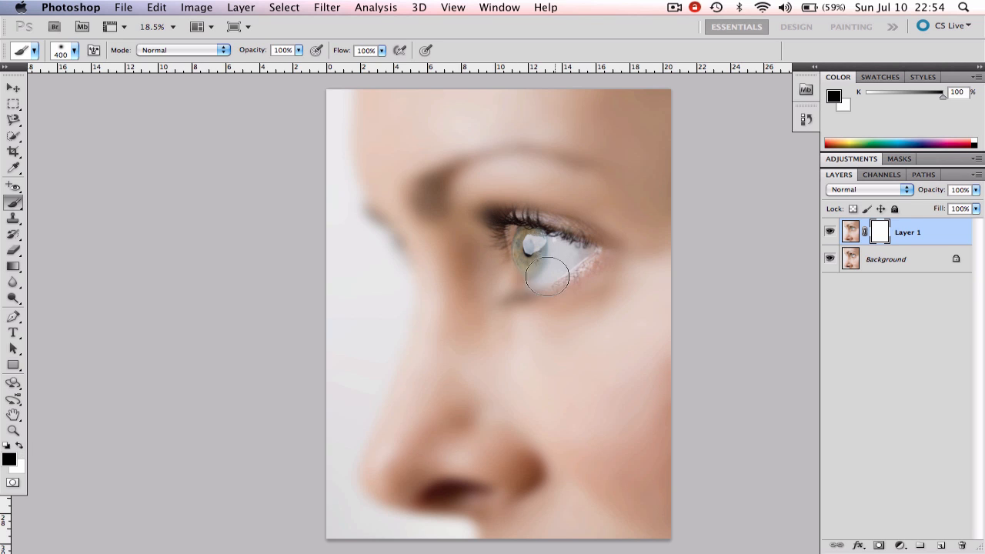
pyautogui.moveTo(548, 276); pyautogui.dragTo(530, 245)
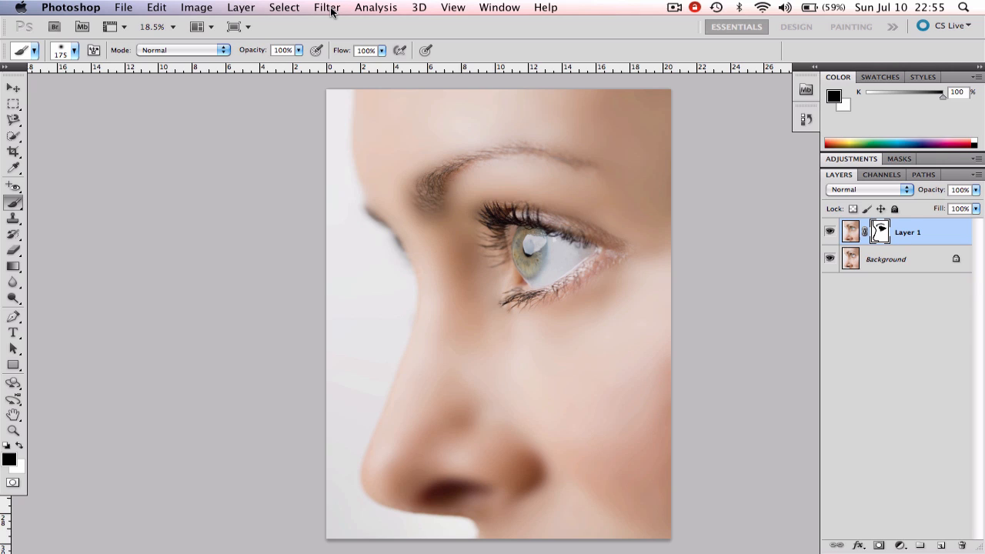
pyautogui.moveTo(444, 193)
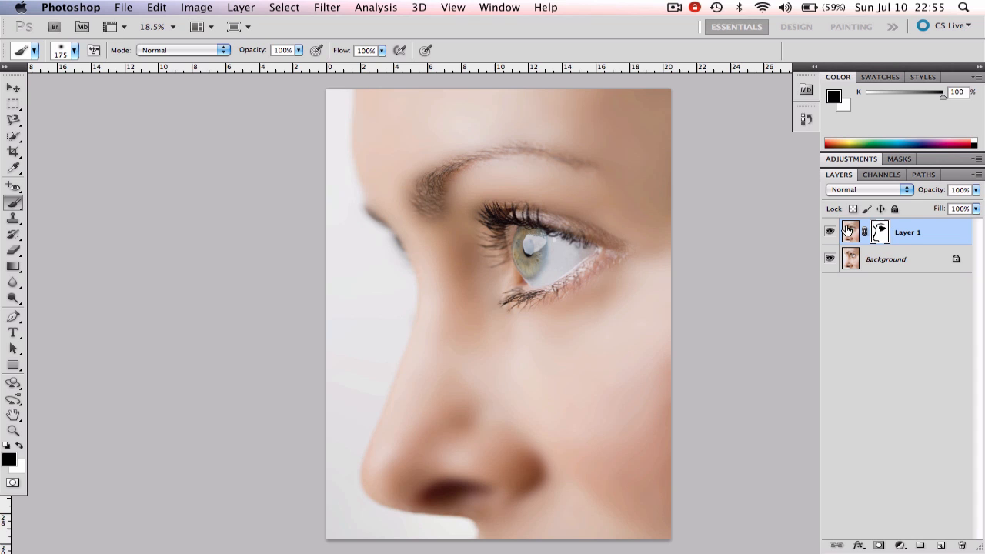
# Add 6% Gaussian colour noise, Monochromatic unchecked, to Layer 1's image
pyautogui.click(327, 7)
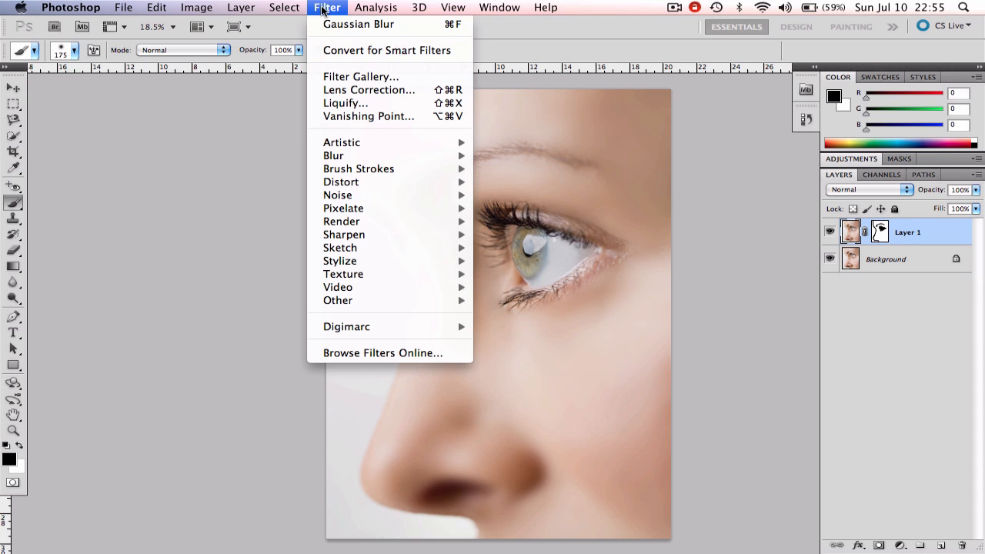
pyautogui.moveTo(337, 195)
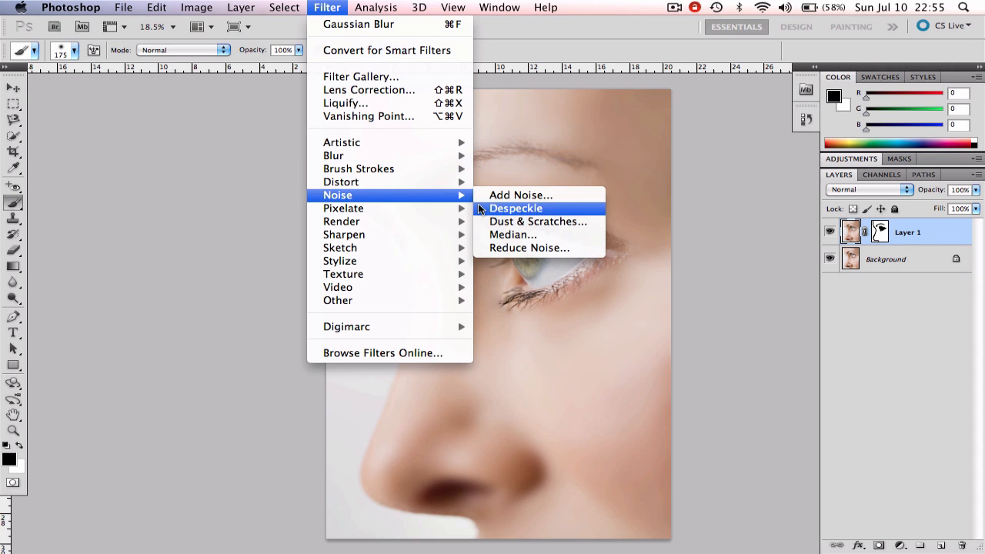
pyautogui.click(521, 195)
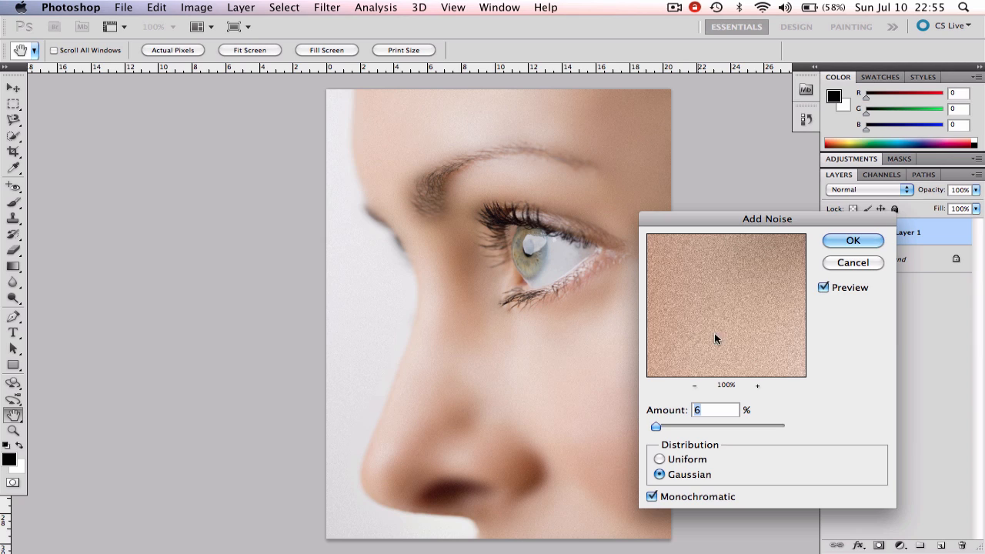
pyautogui.moveTo(818, 349)
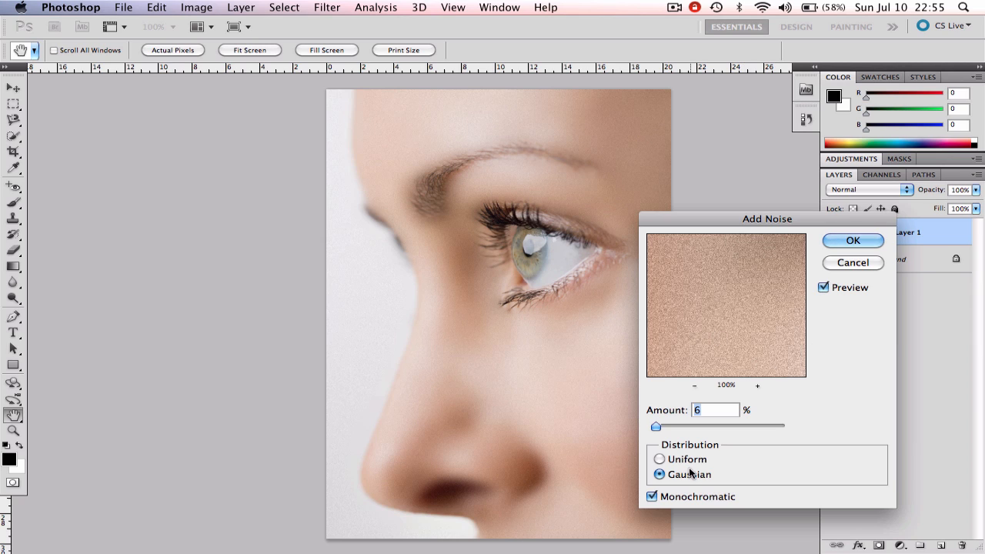
pyautogui.click(651, 497)
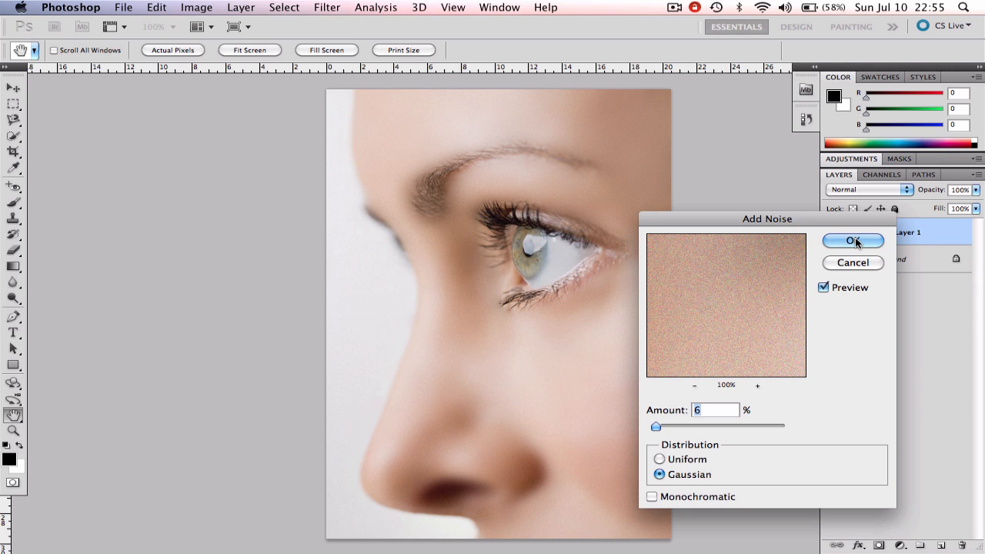
pyautogui.click(852, 240)
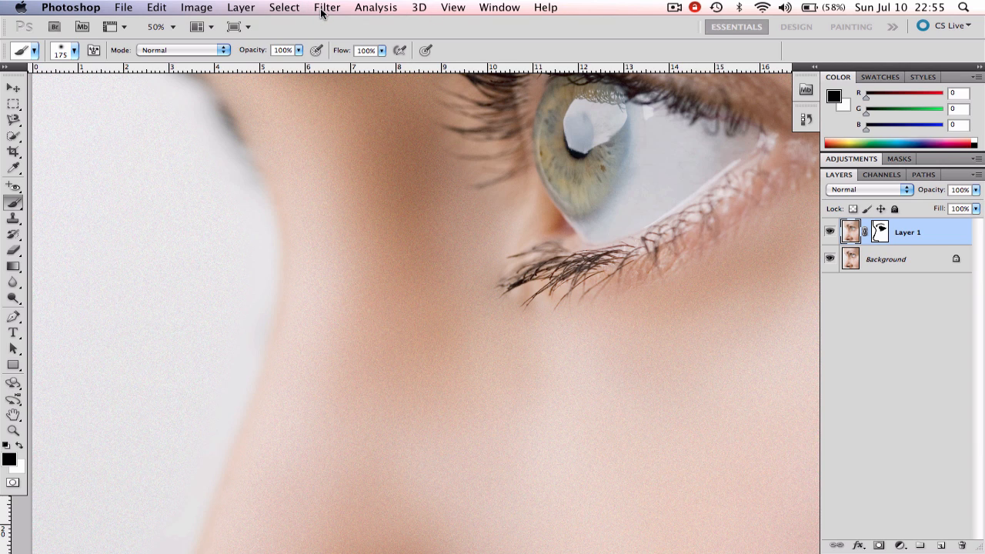
# Soften the new grain on Layer 1 with a 0.5-pixel Gaussian Blur
pyautogui.click(327, 7)
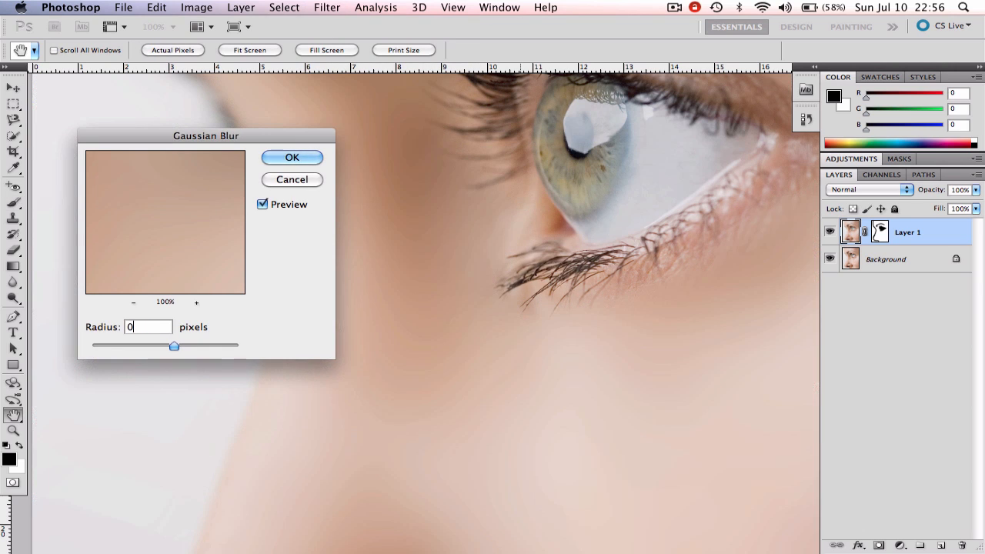
pyautogui.write('0.5')
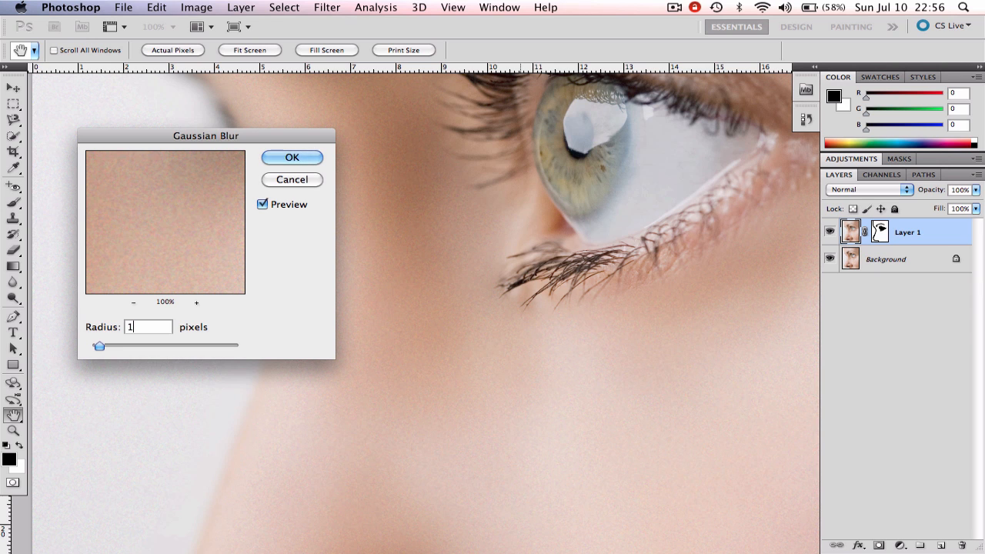
pyautogui.click(292, 158)
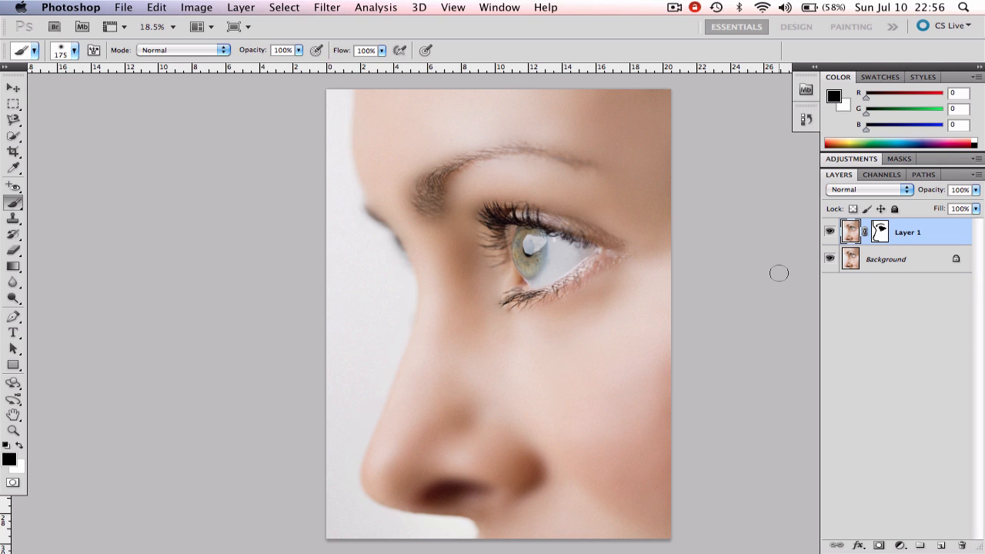
pyautogui.moveTo(838, 250)
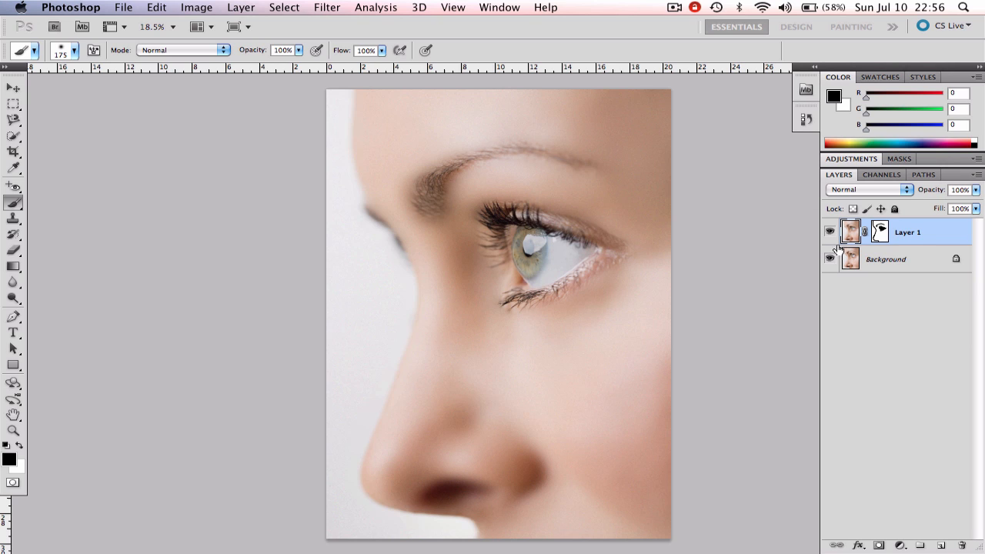